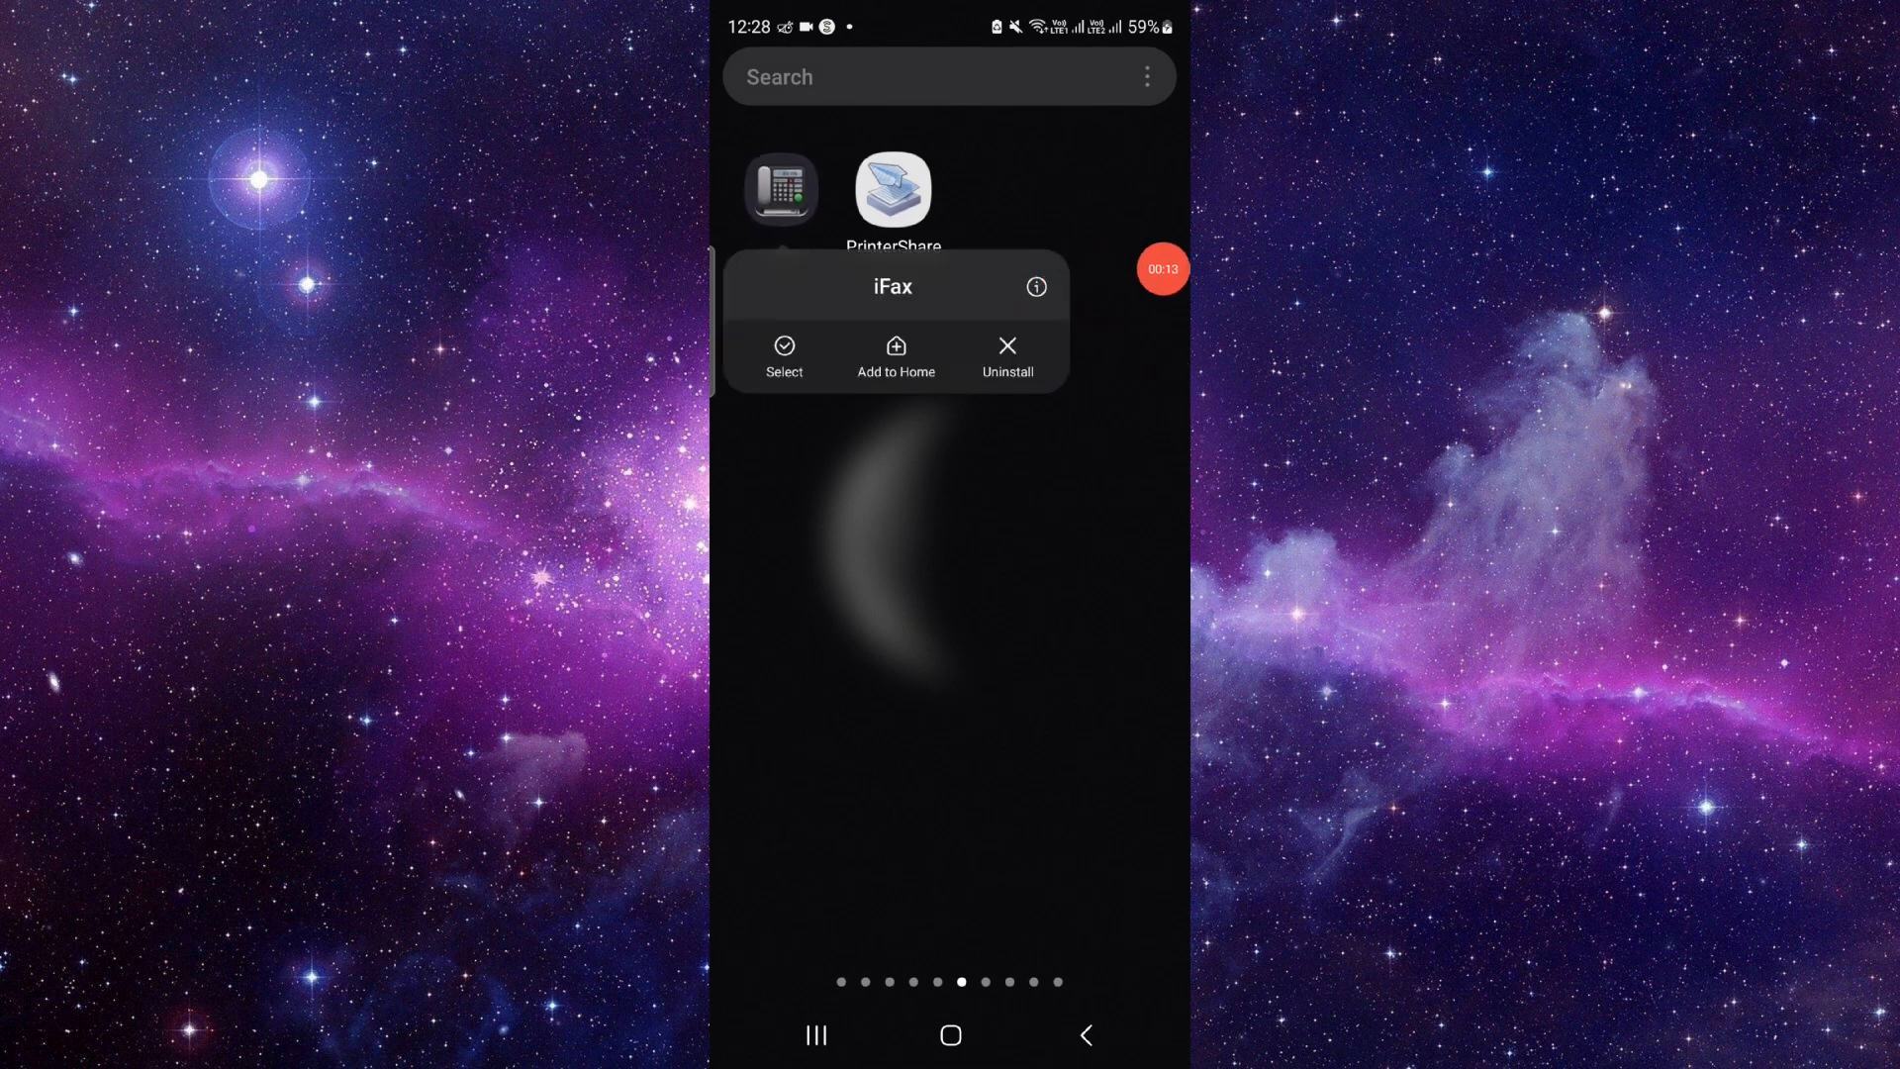
Step: Open iFax's app information page and scroll down to its Google Play listing
left_click(1034, 286)
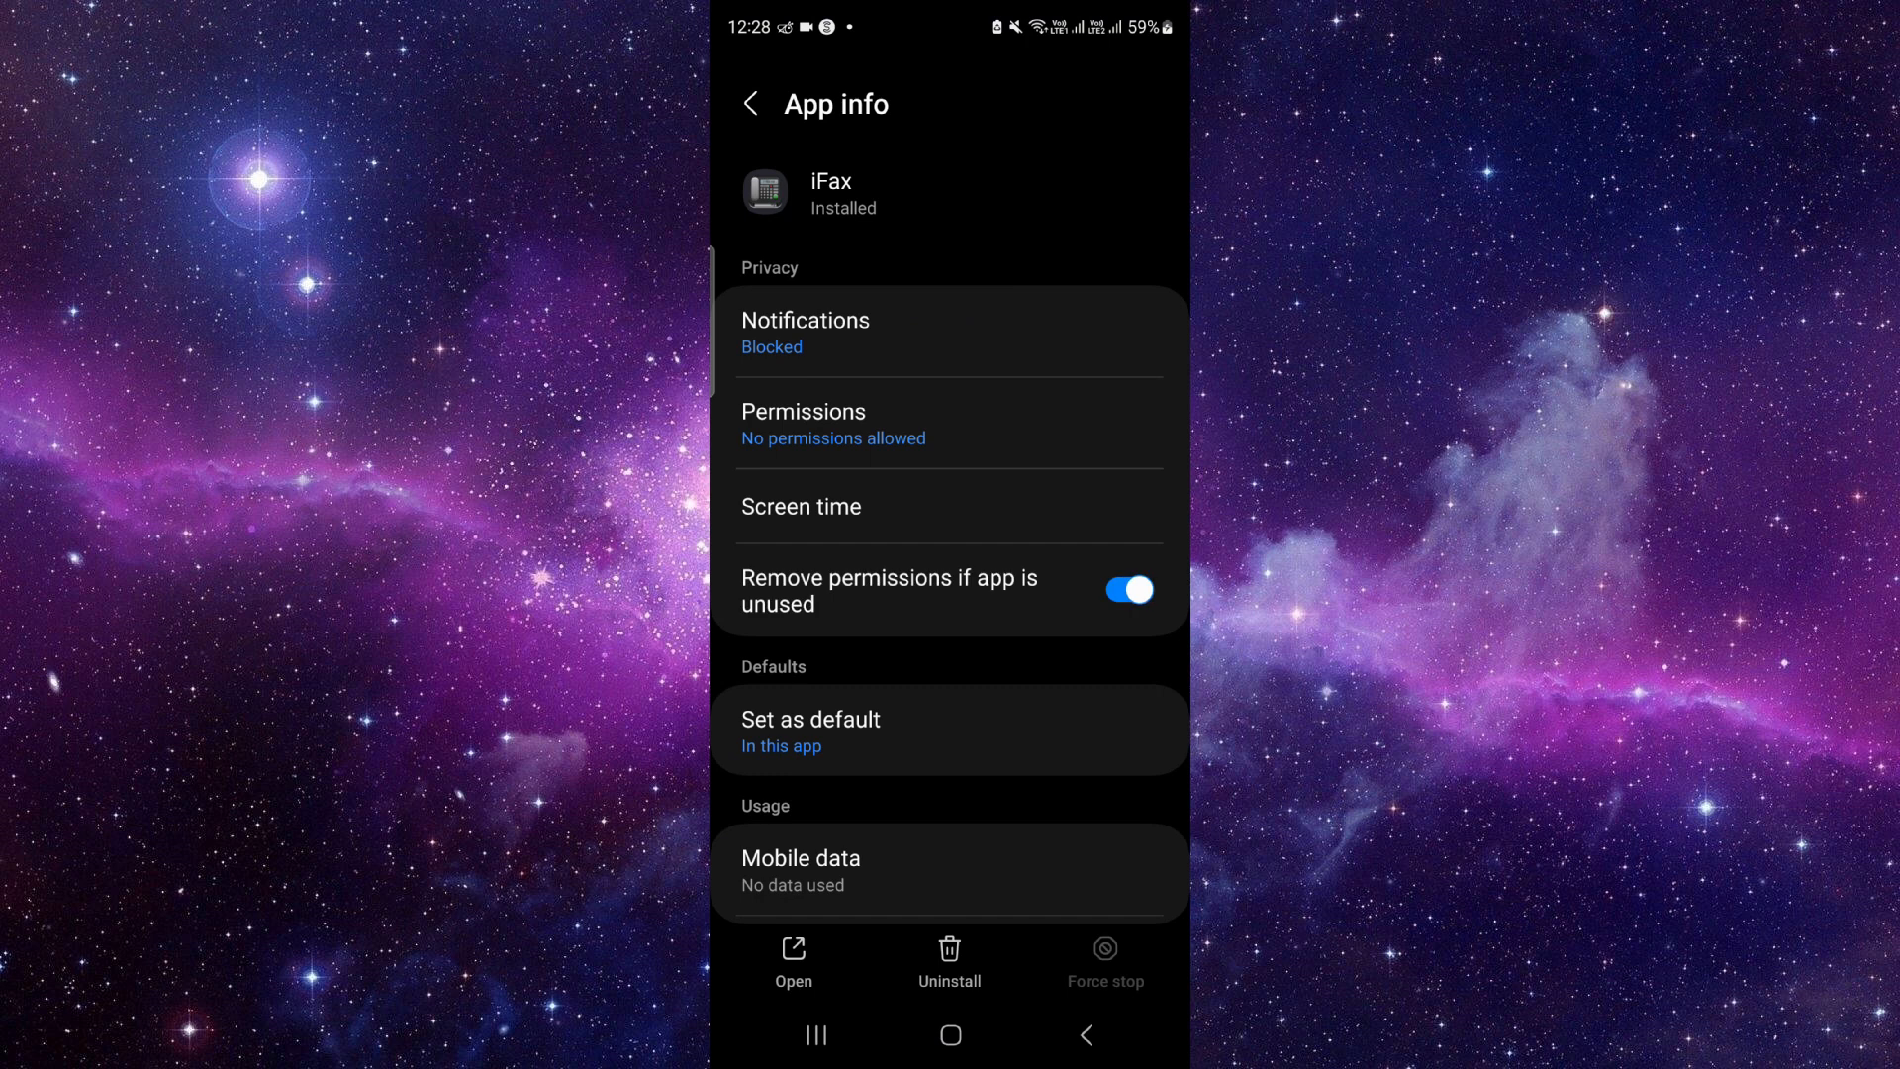
scroll("down", 3)
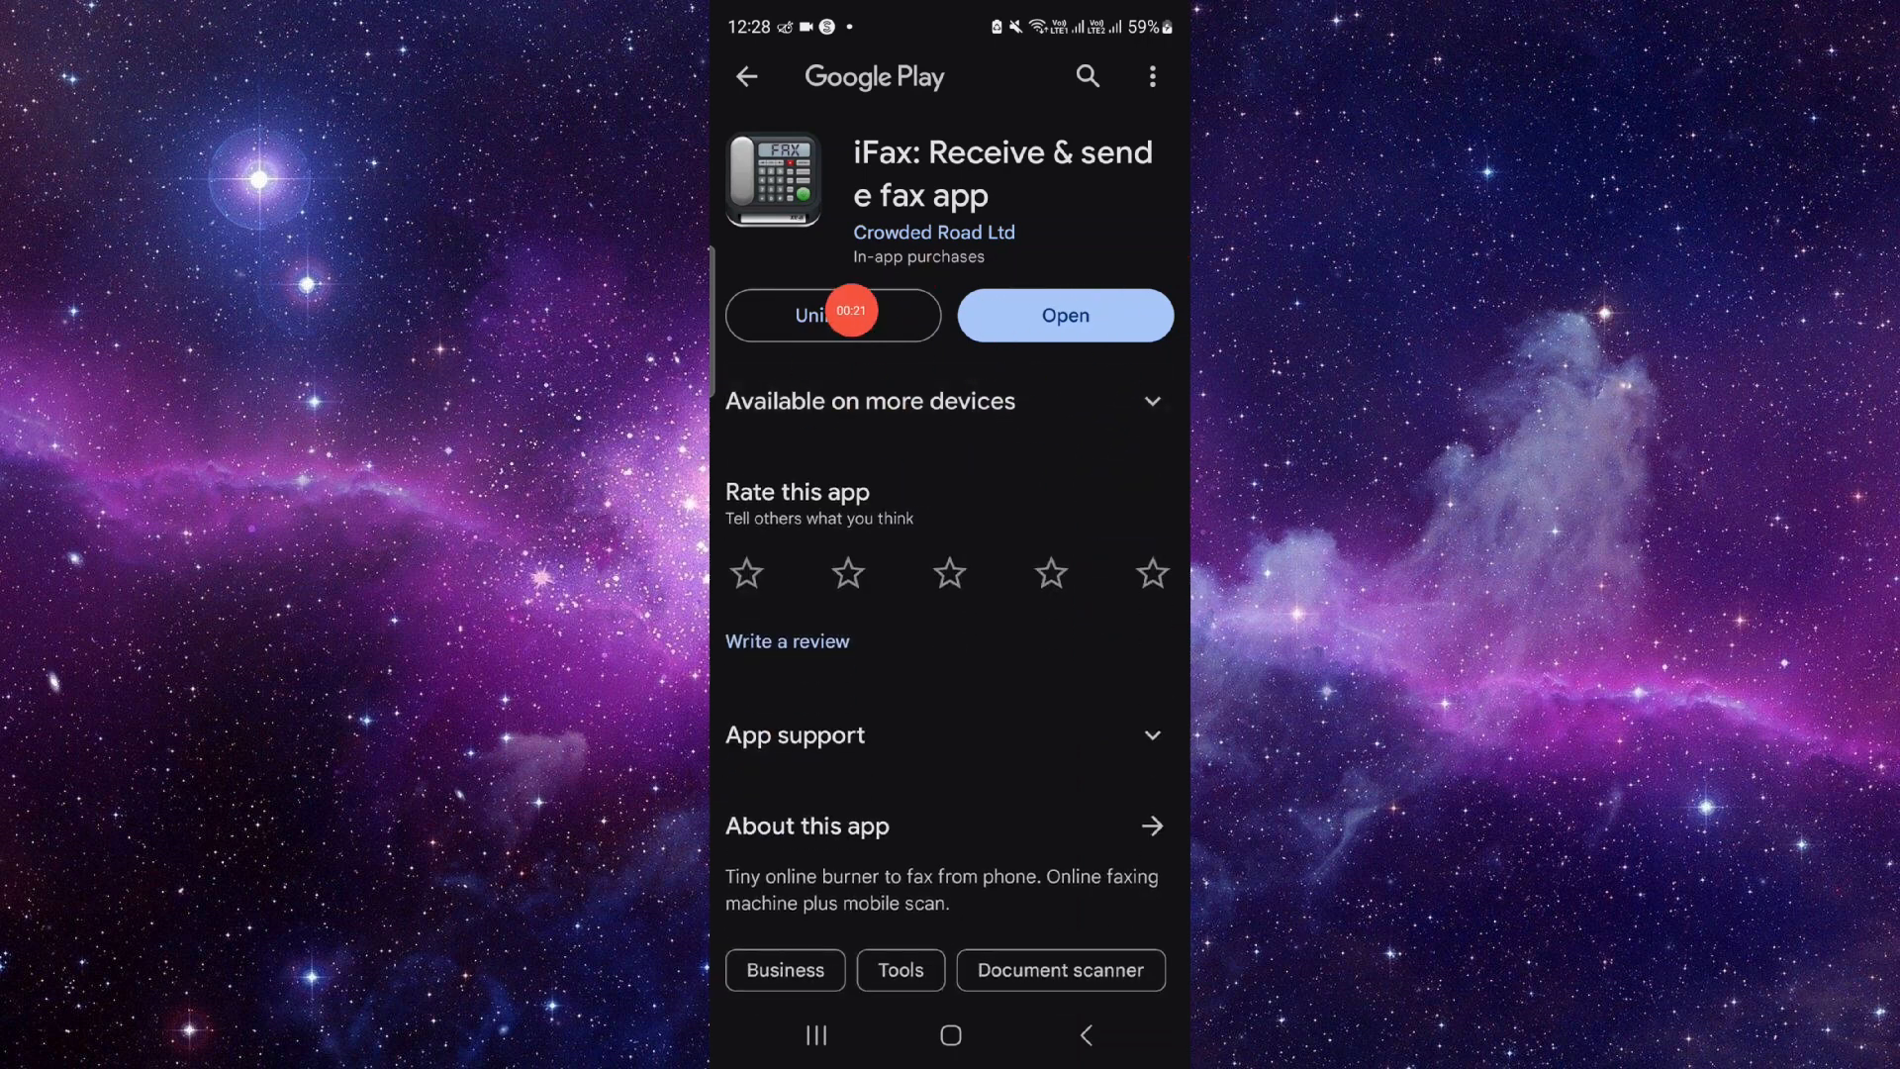
Step: Uninstall iFax from its Play Store page and confirm the removal
left_click(831, 315)
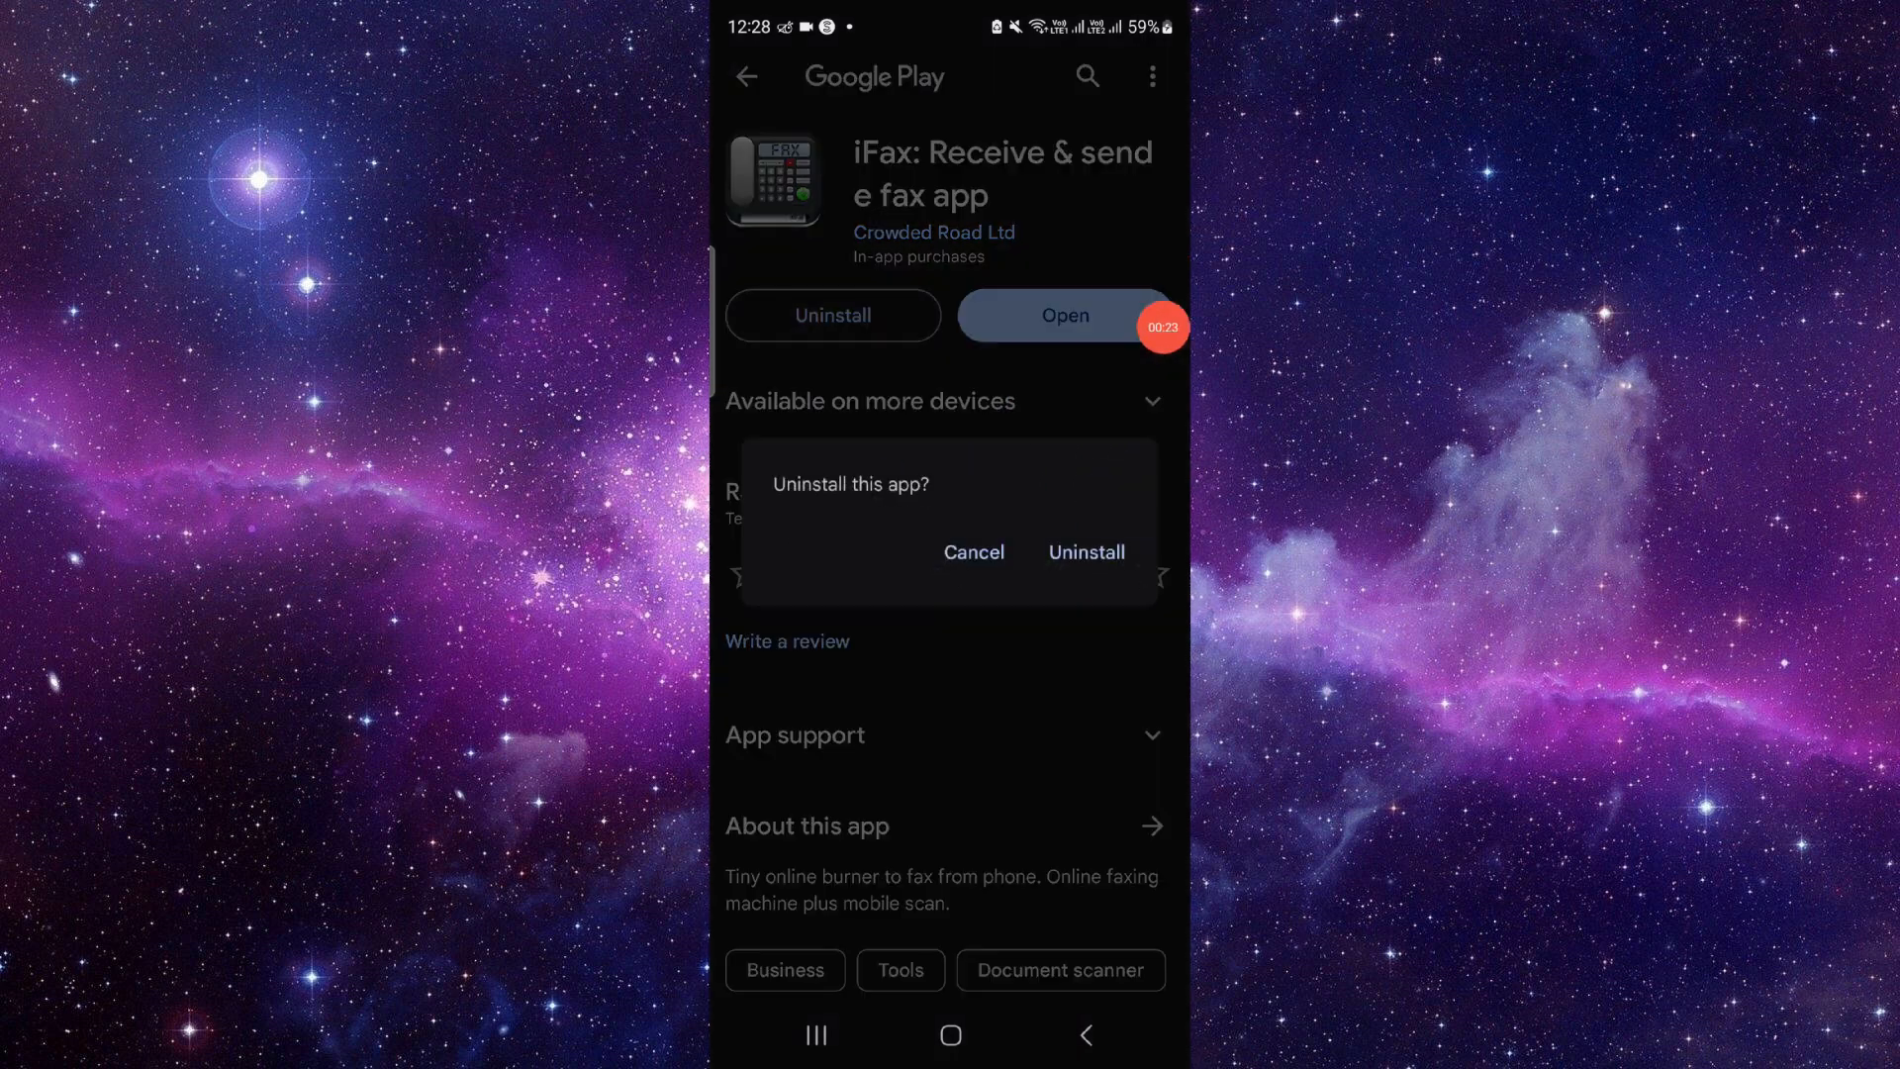
left_click(1086, 551)
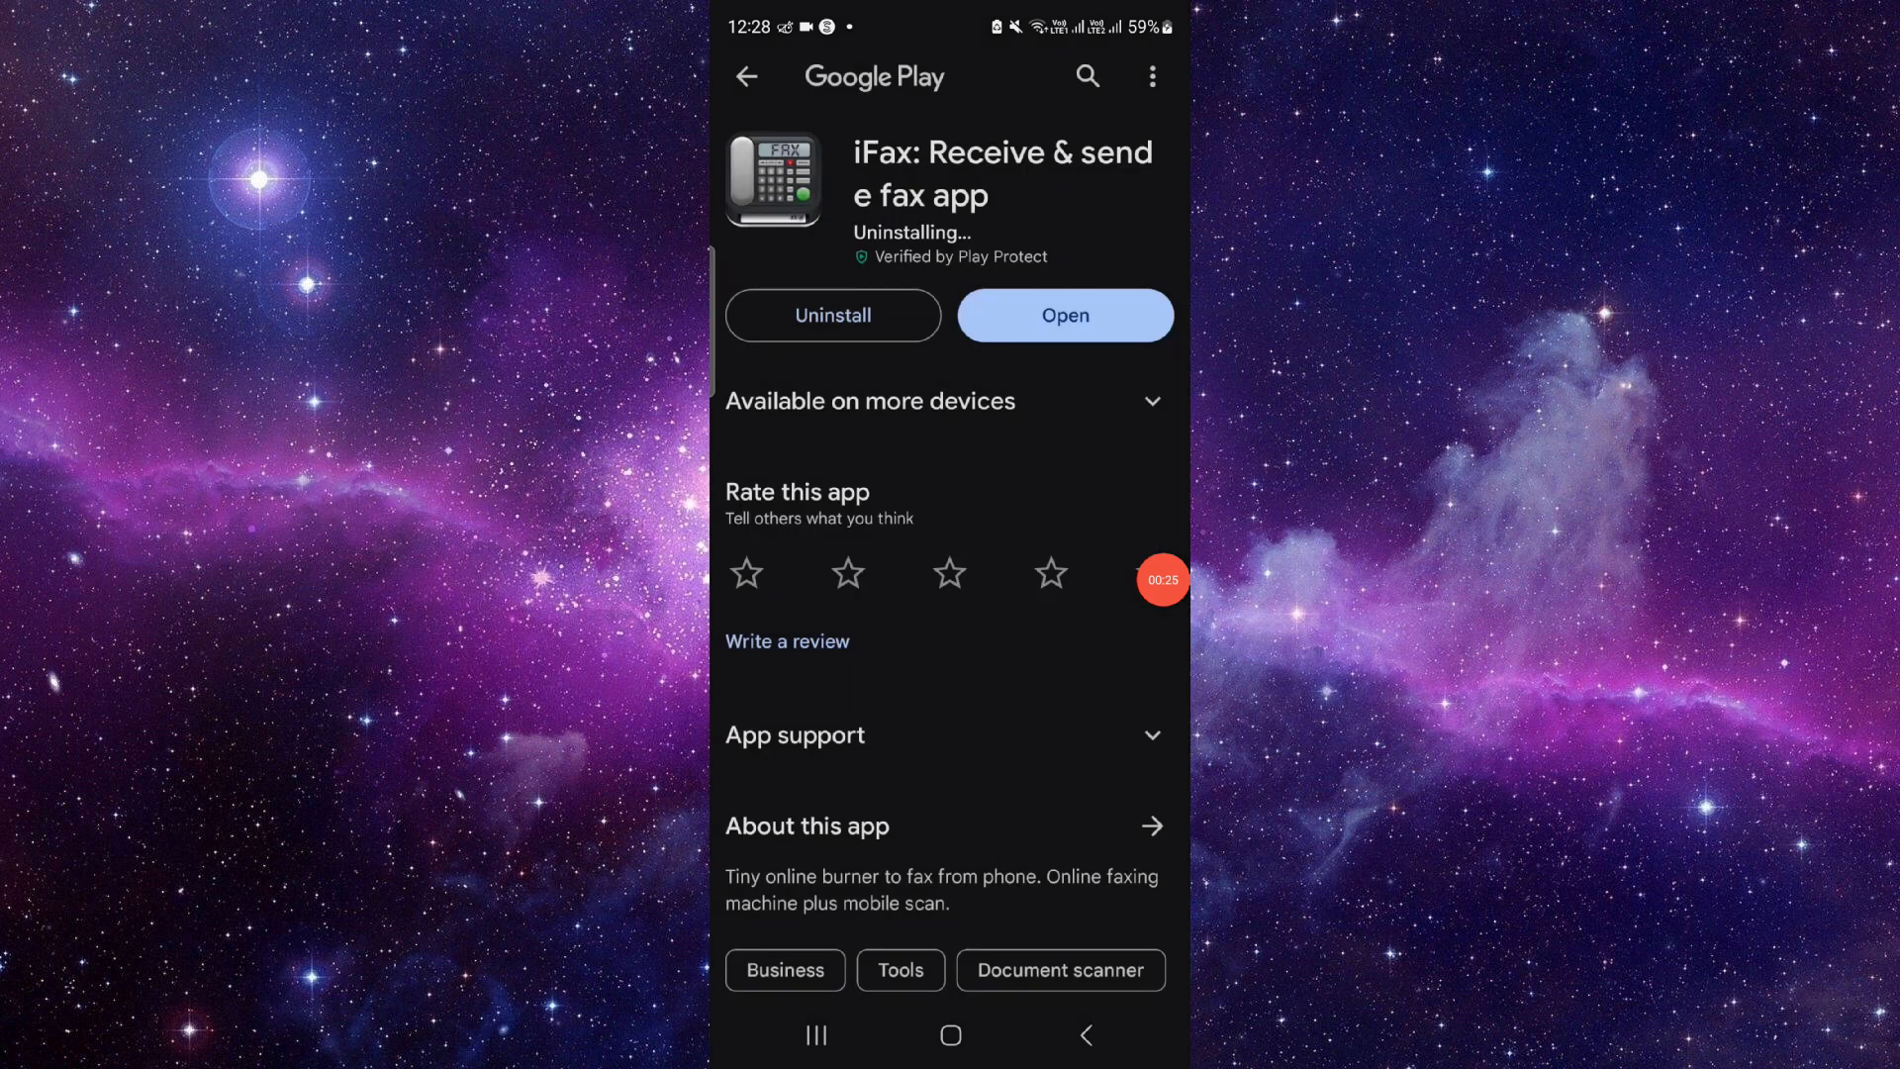